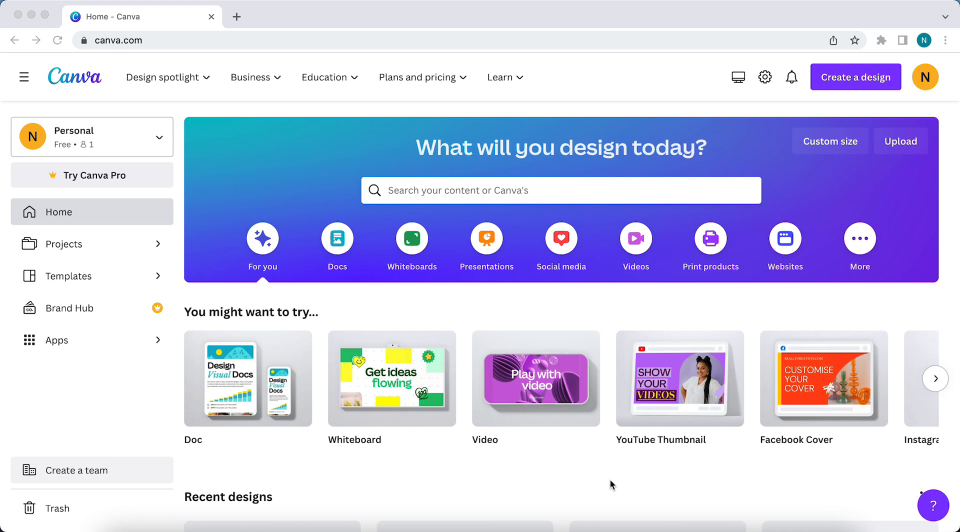
mouse_move(609, 377)
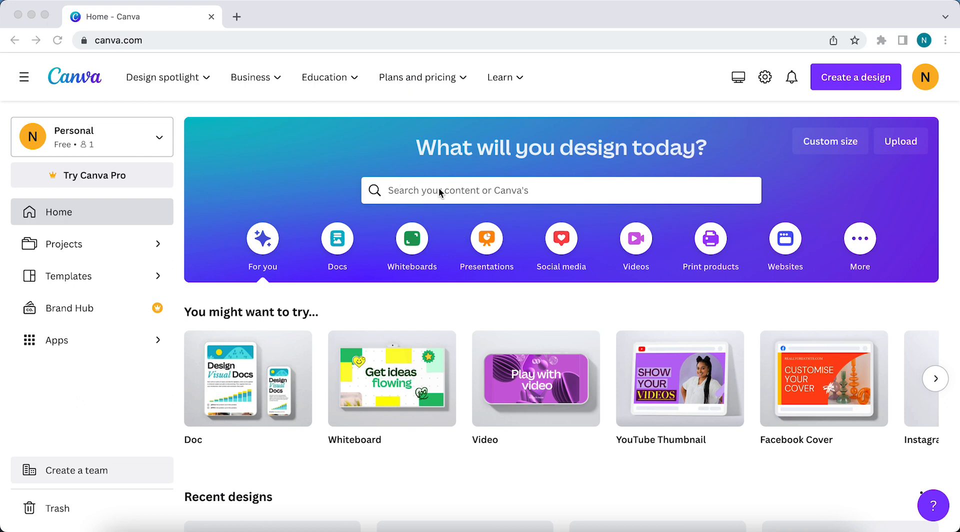
mouse_move(406, 194)
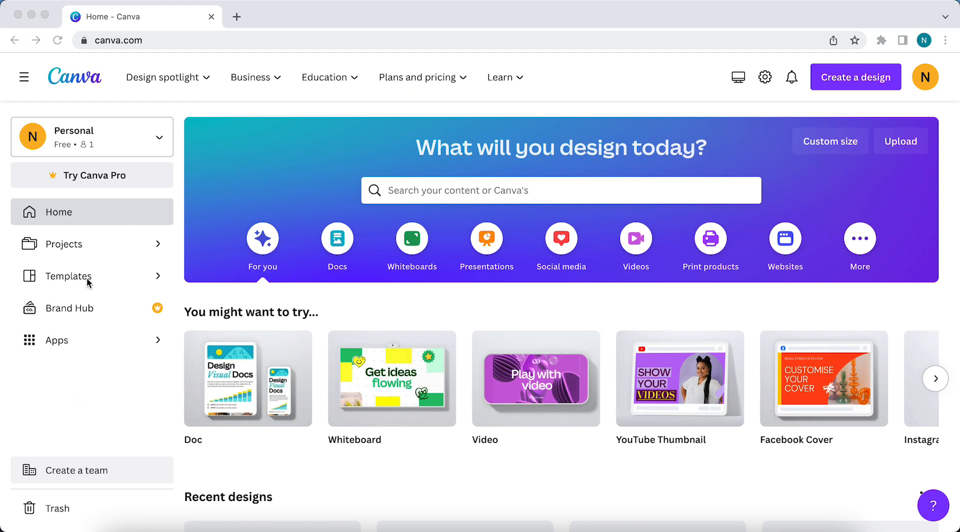
- Open the Templates gallery from the left sidebar
click(68, 275)
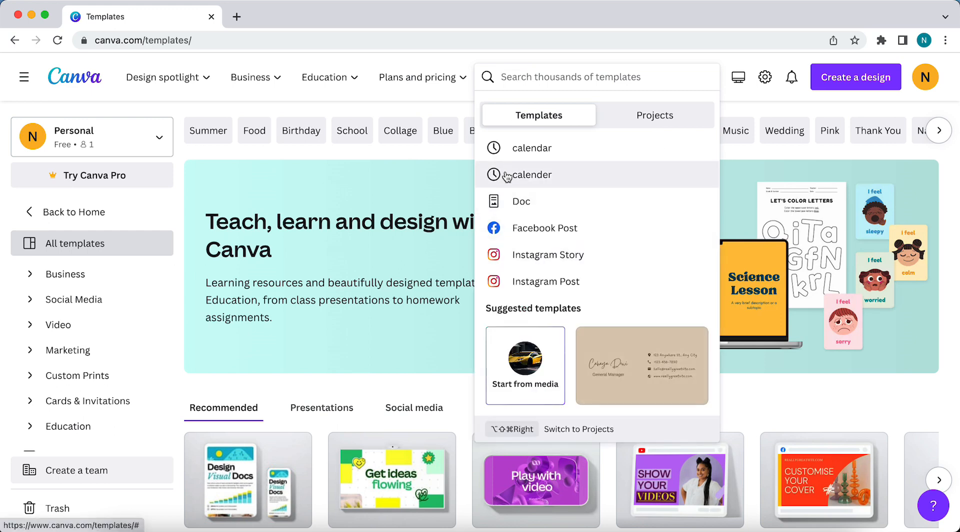
mouse_move(525, 147)
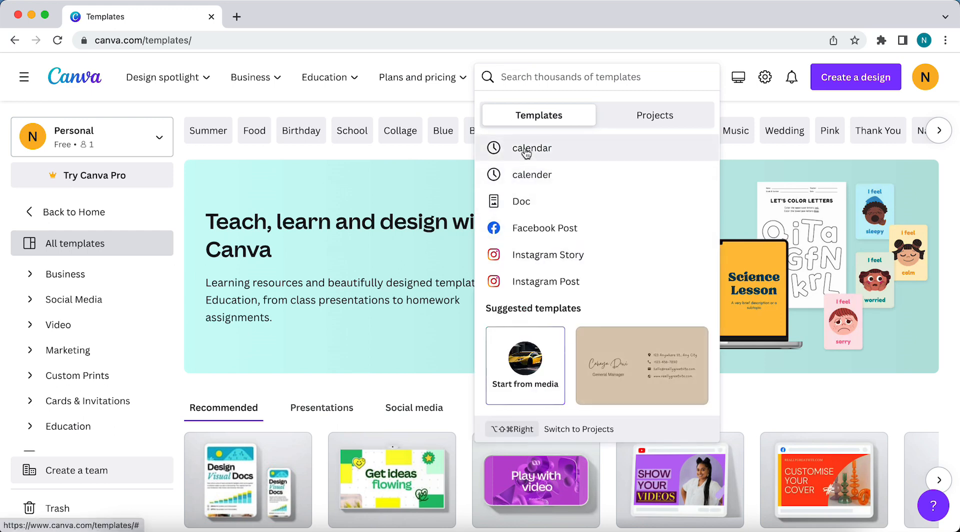
- Search templates for 'calendar' and scroll down to the Black White Vintage calendar
click(531, 147)
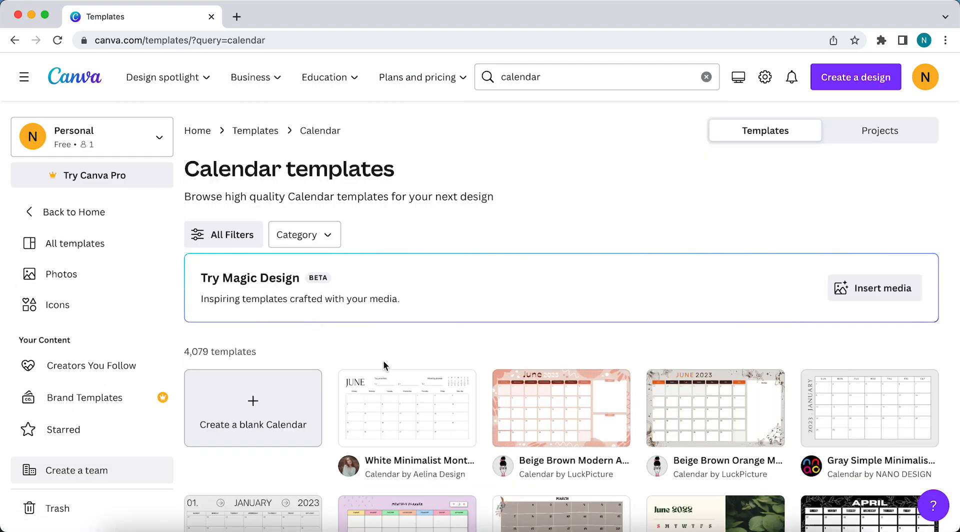
scroll(down, 3)
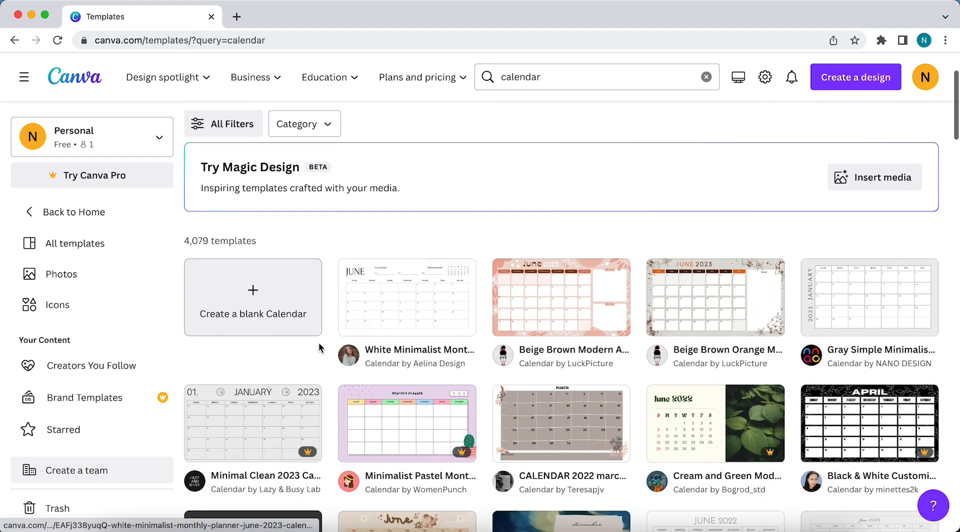
scroll(down, 3)
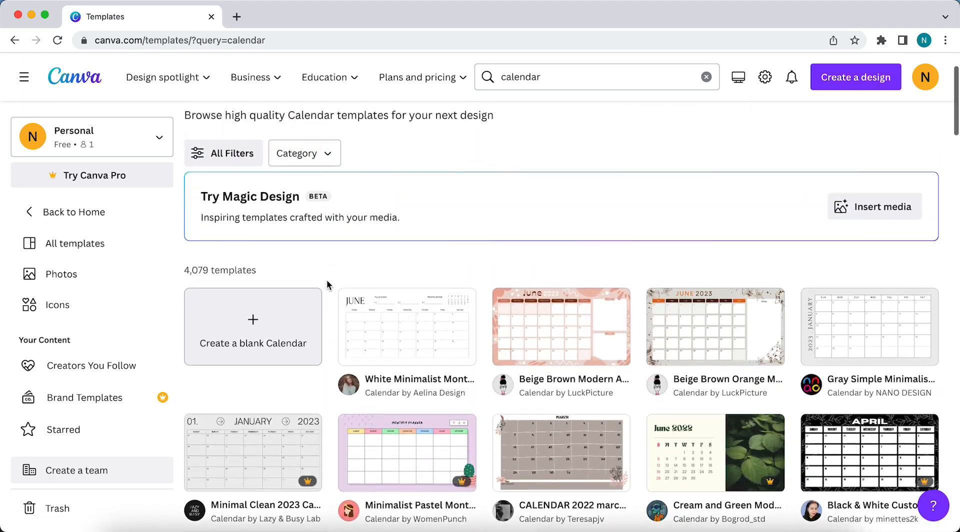
scroll(down, 3)
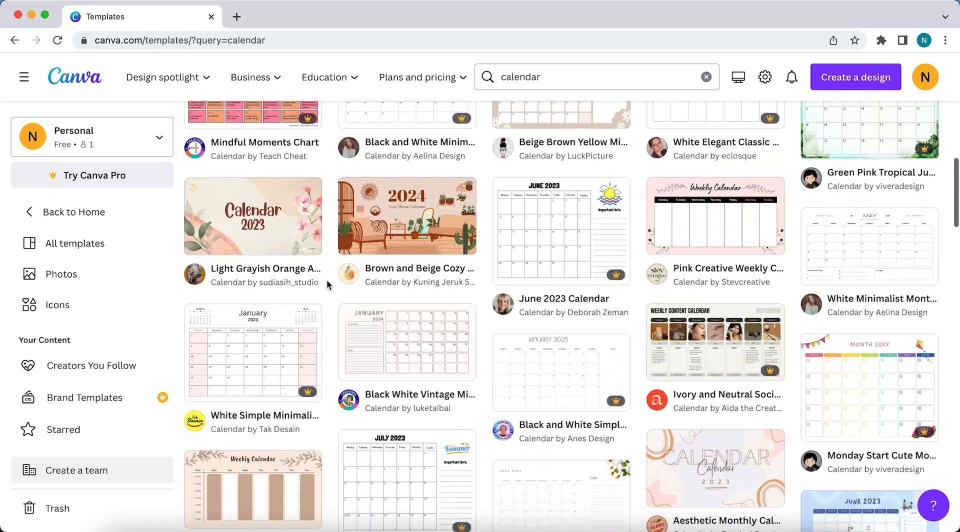
scroll(down, 3)
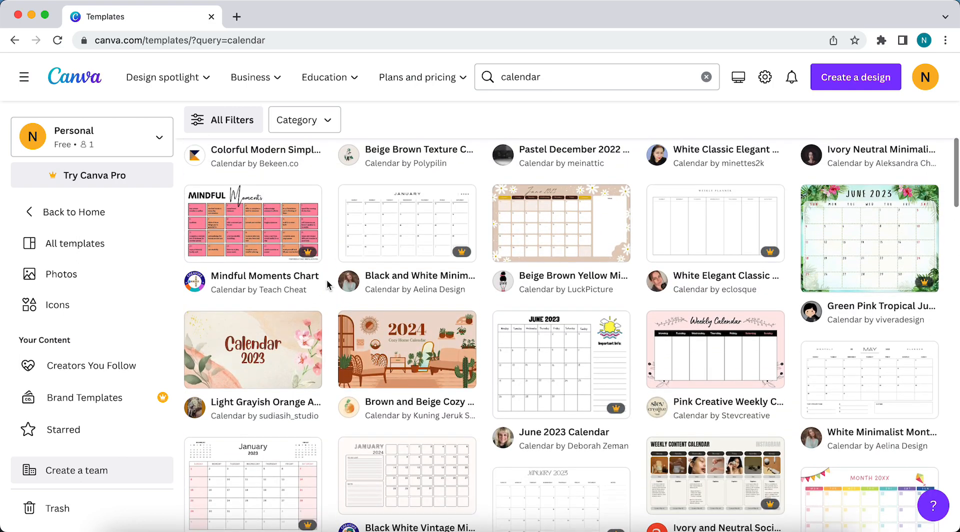
scroll(down, 3)
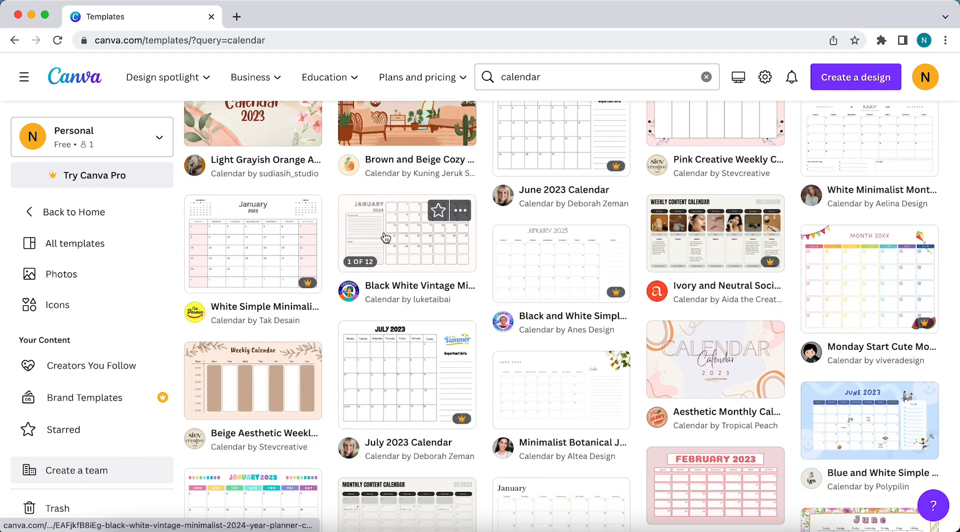
mouse_move(366, 279)
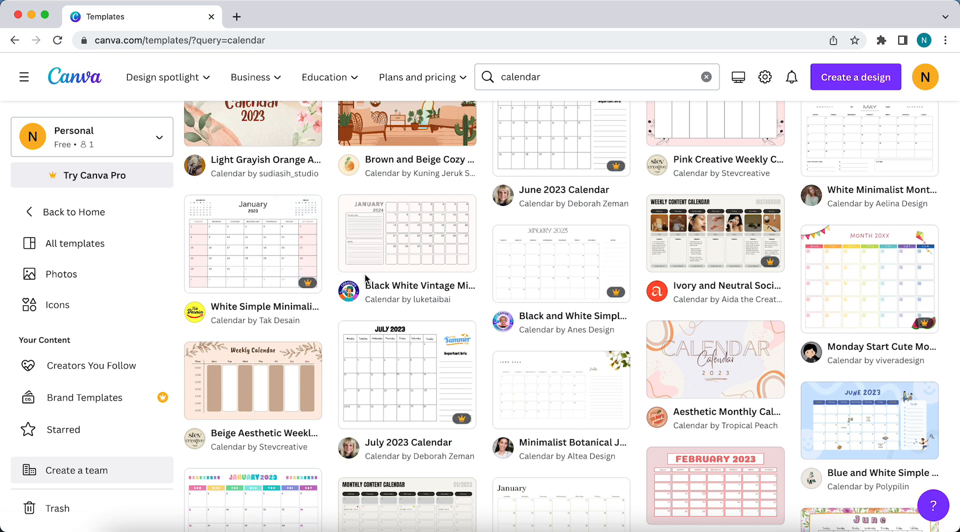
- Preview the Black White Vintage 2024 calendar and customize this template
click(406, 232)
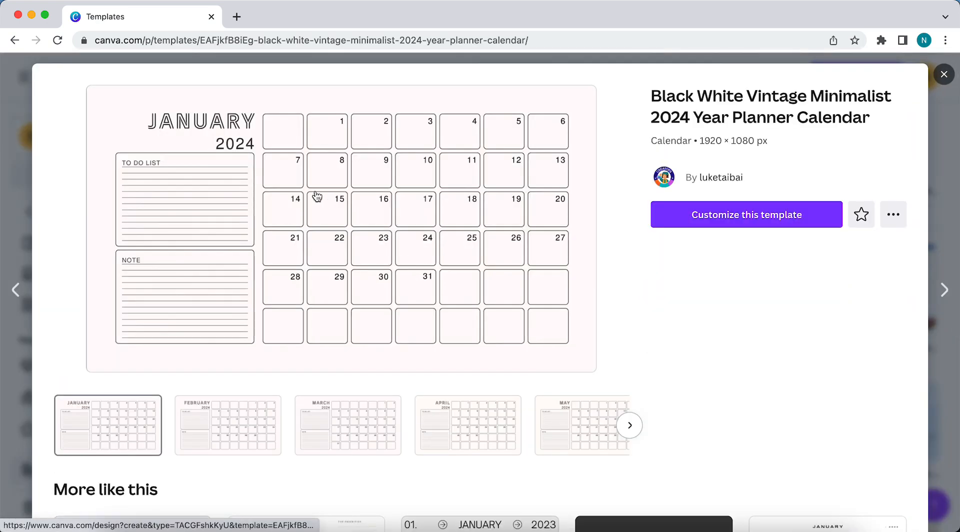
click(745, 215)
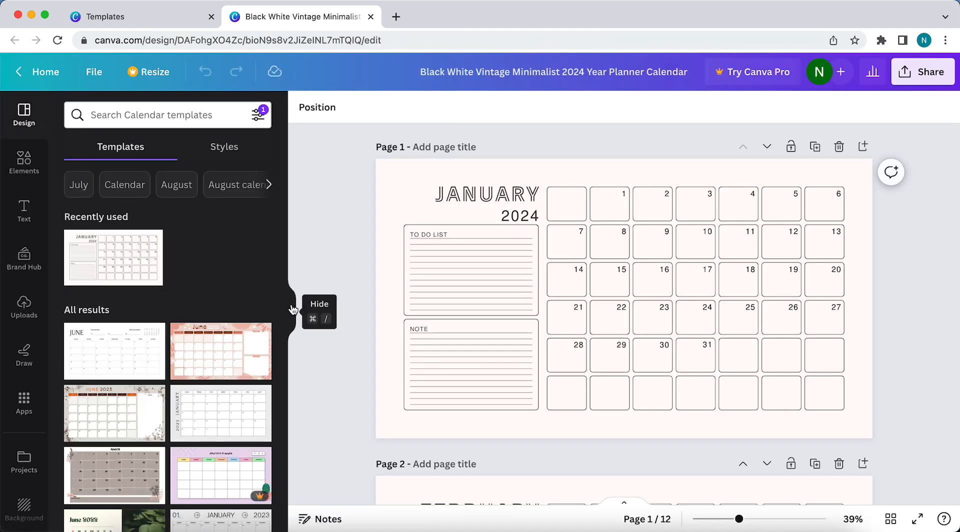
- Hide the side panel and page through the planner from January to December
click(293, 311)
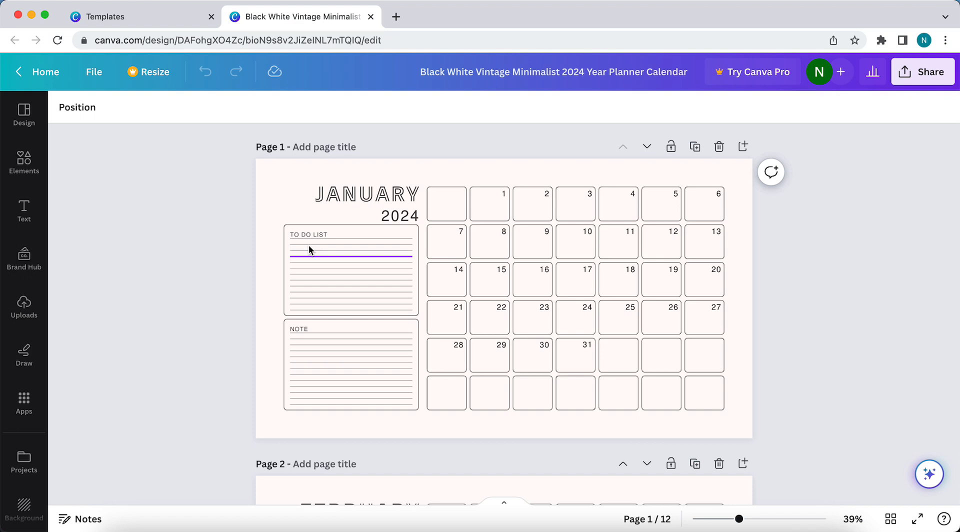
scroll(down, 3)
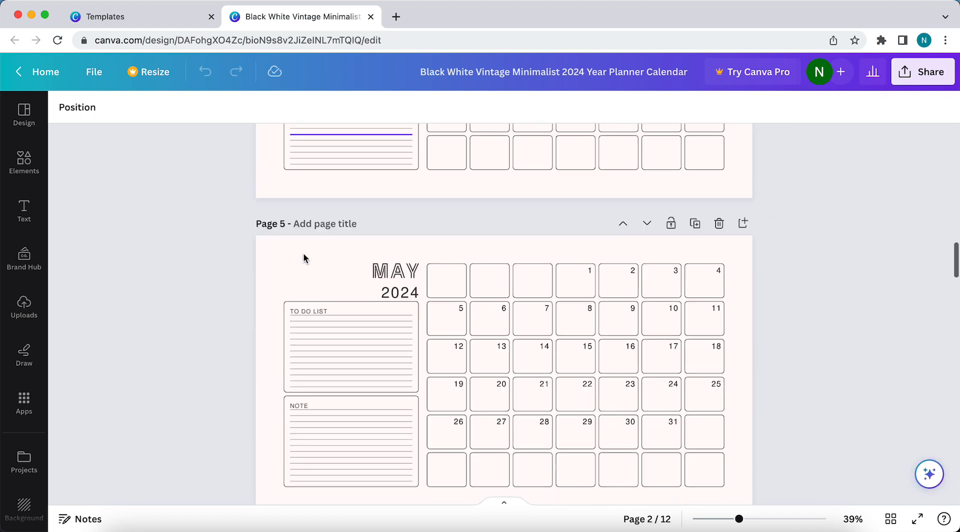
scroll(down, 3)
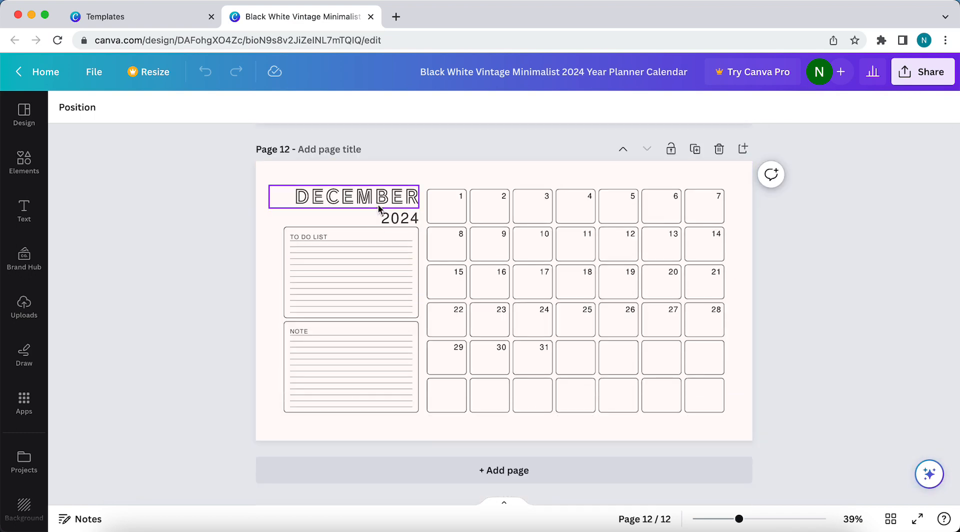
click(378, 278)
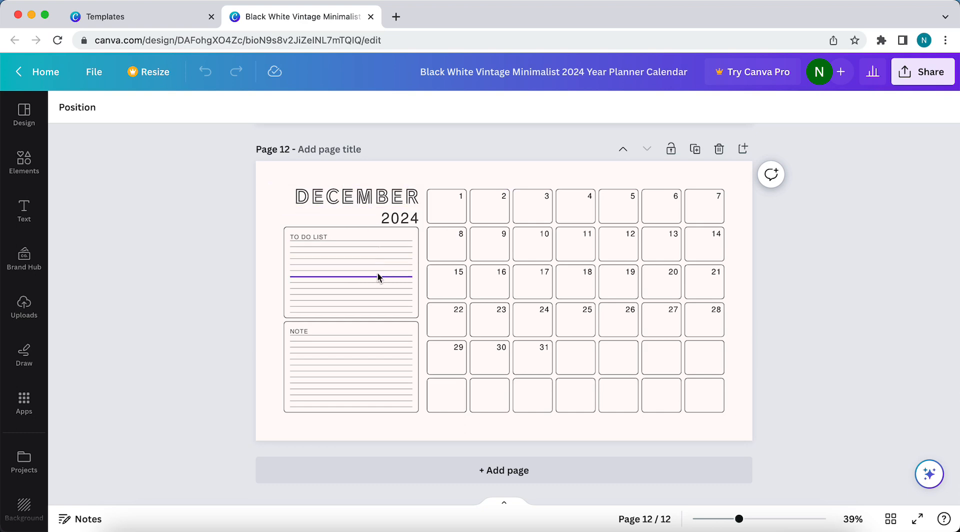
scroll(down, 3)
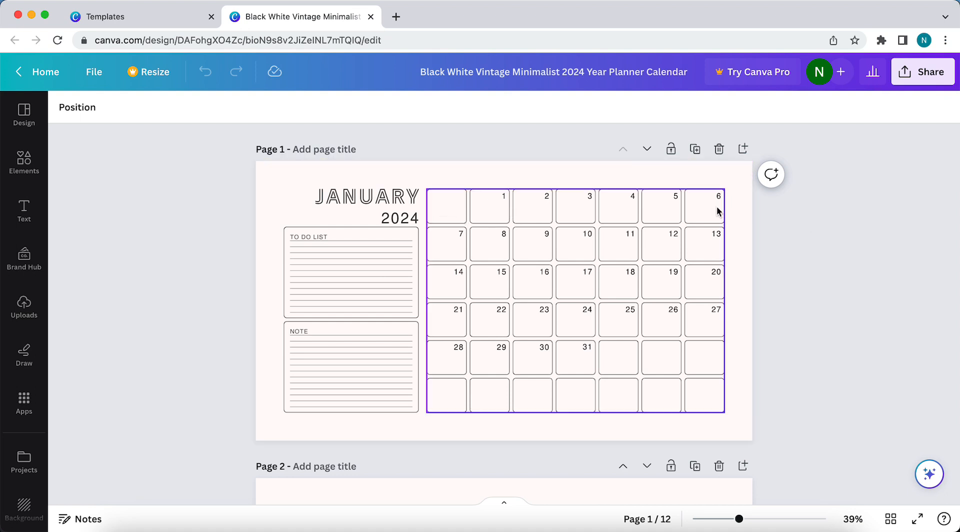
mouse_move(693, 220)
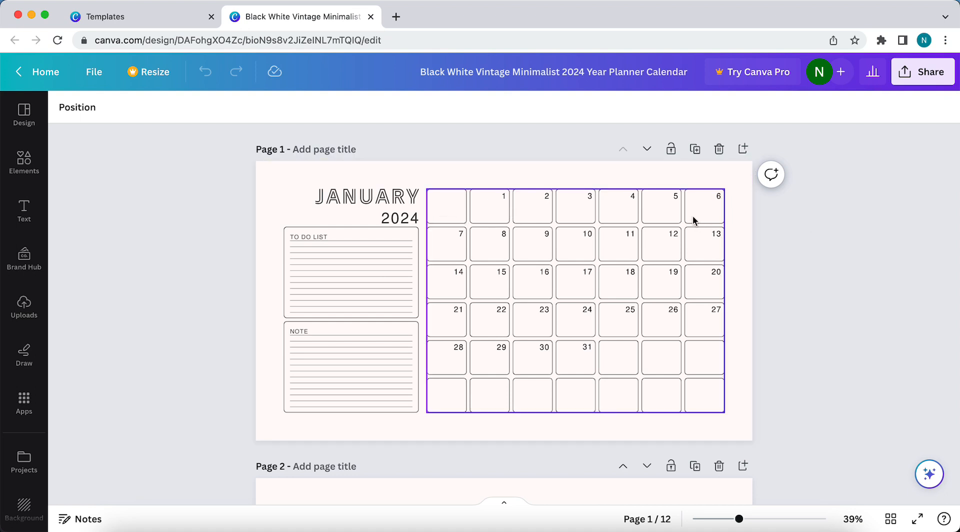
click(703, 206)
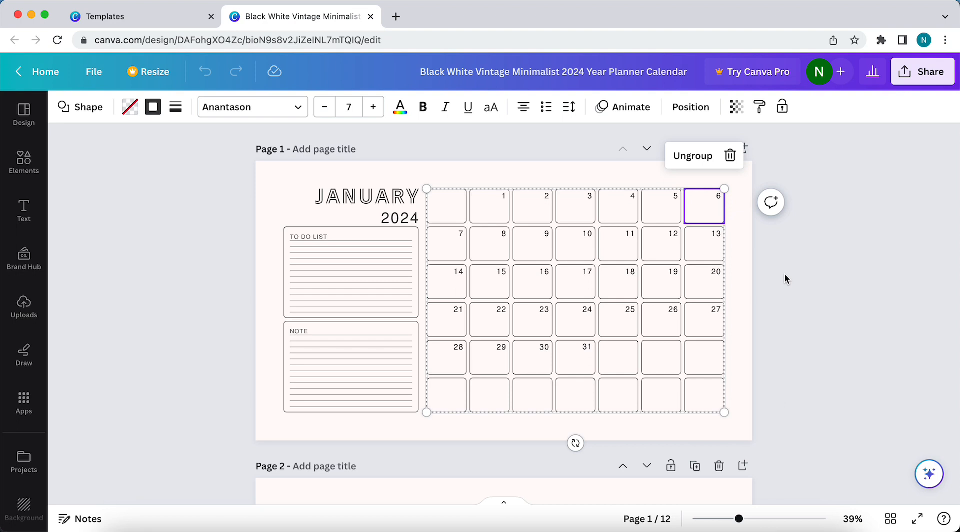
click(347, 197)
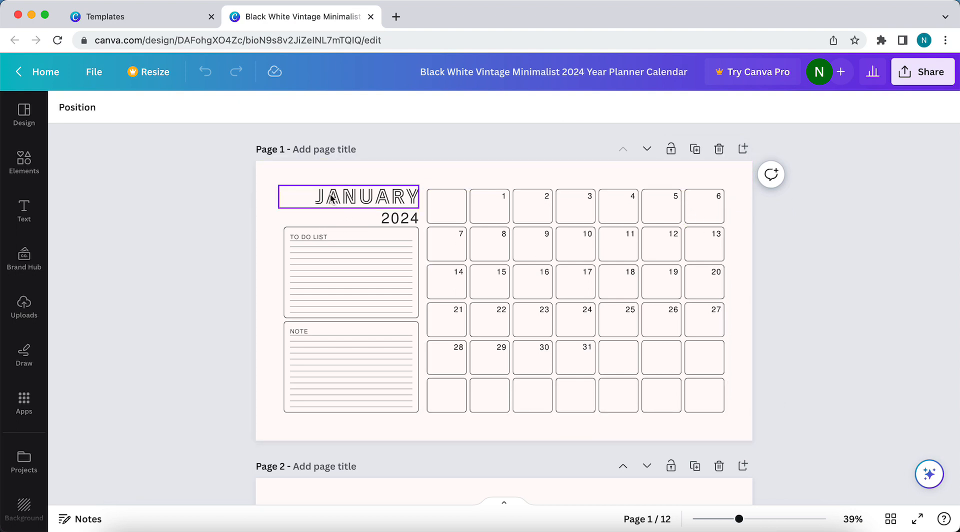
click(348, 196)
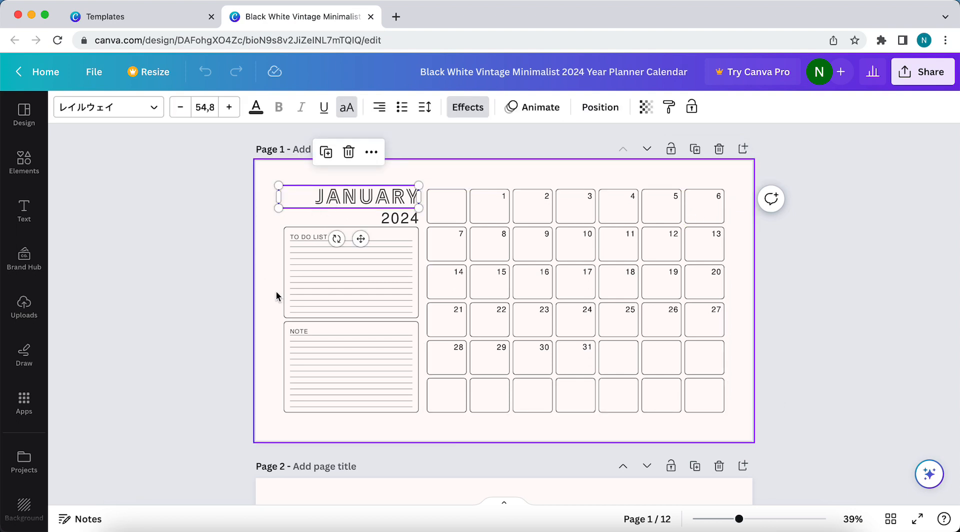
mouse_move(265, 288)
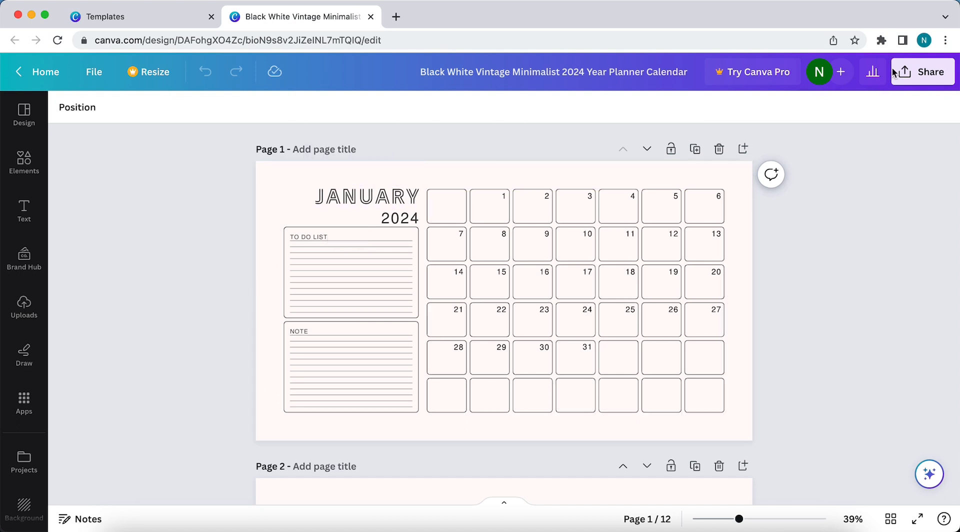
- Open the planner's Download panel from the Share menu
click(921, 71)
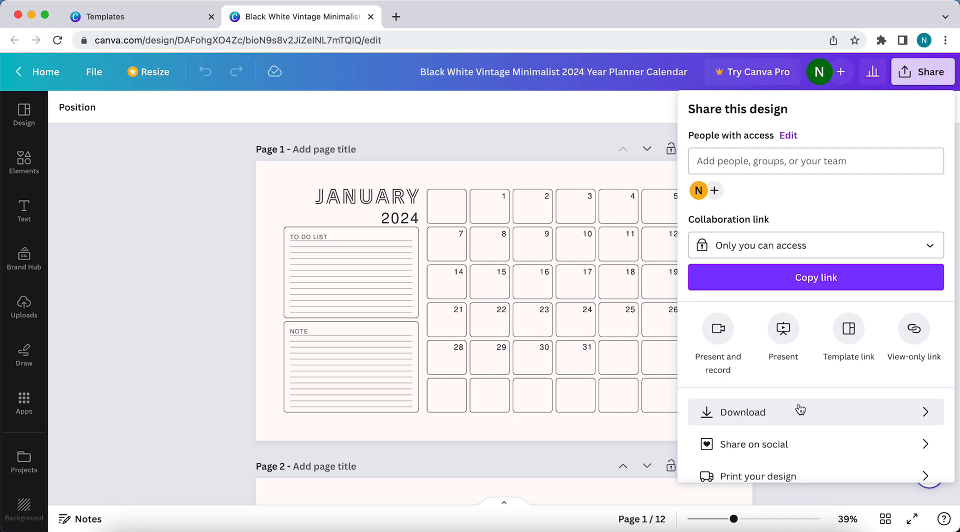
click(742, 411)
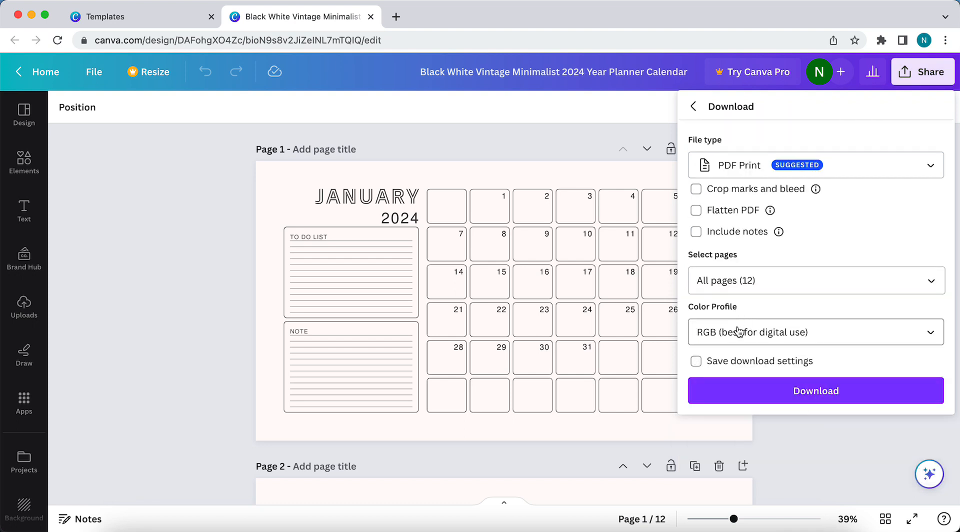